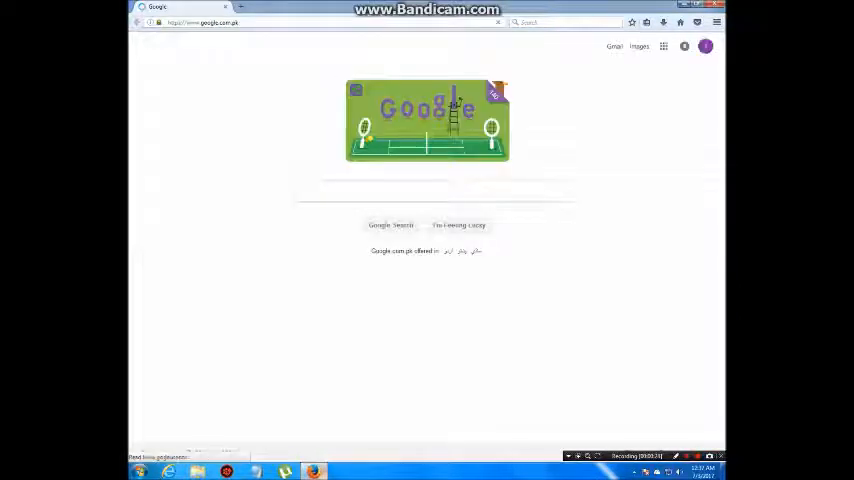
# Search 'Download Java', reach java.com's Windows page and agree to start the free download.
pyautogui.write('Download Java')
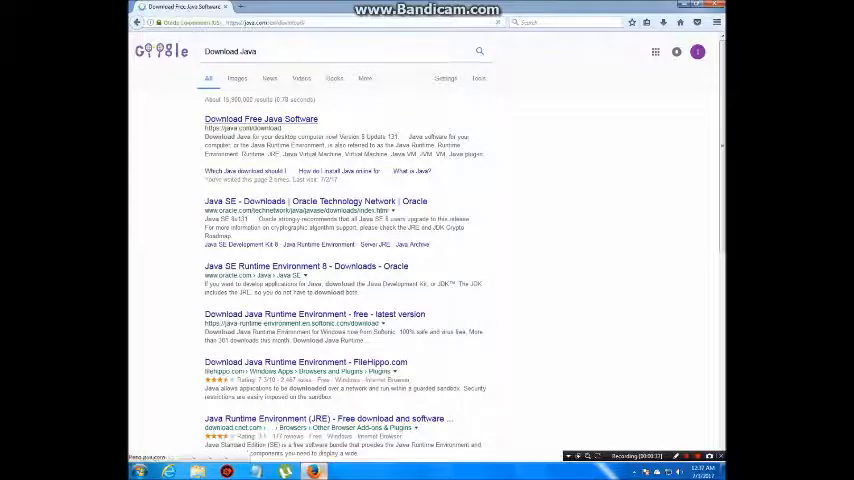
pyautogui.click(260, 120)
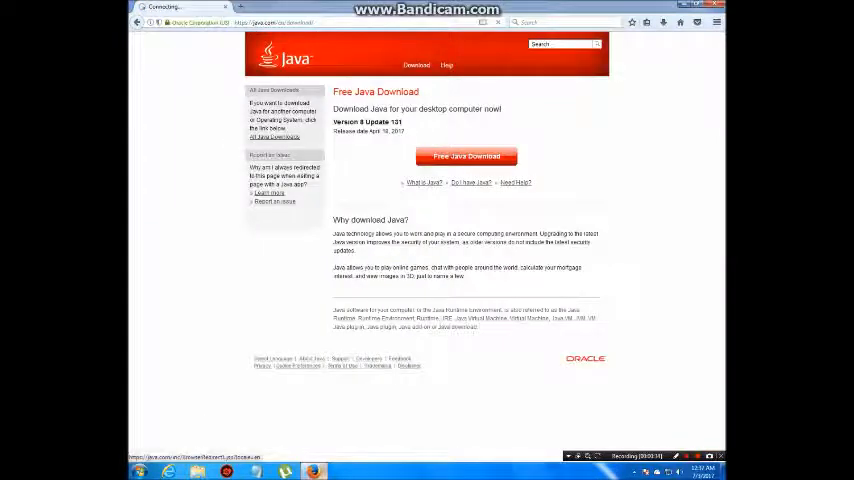
pyautogui.click(466, 156)
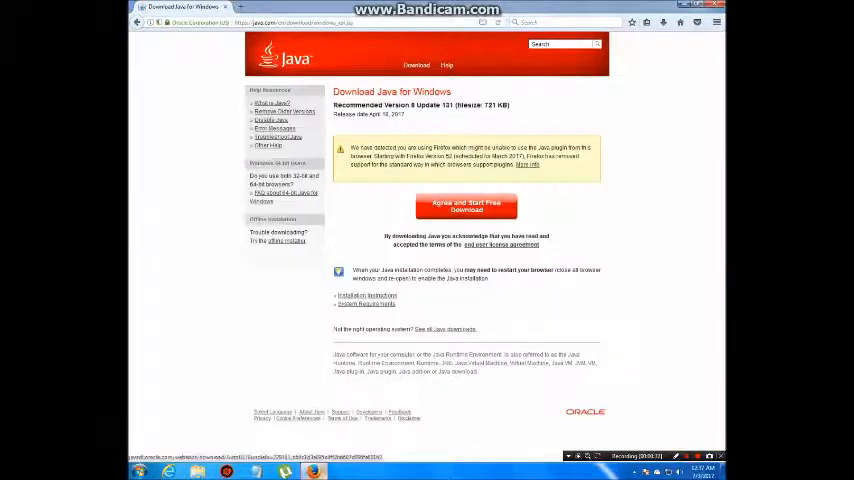
pyautogui.click(466, 206)
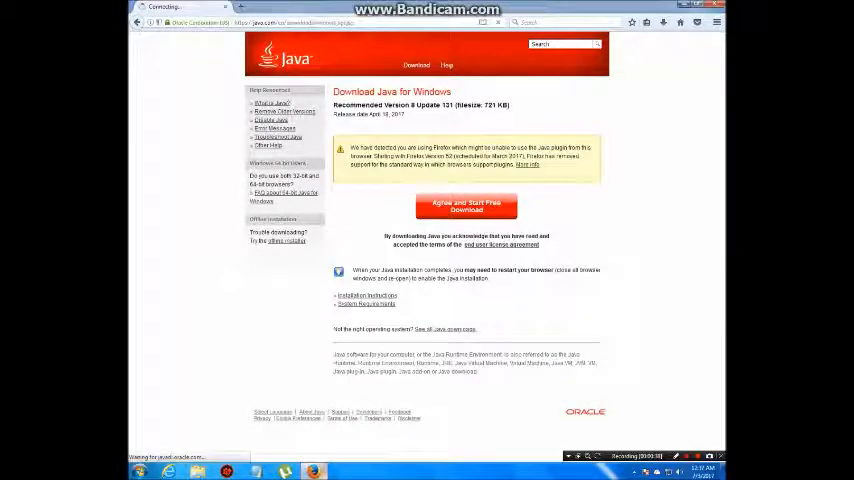
pyautogui.click(466, 206)
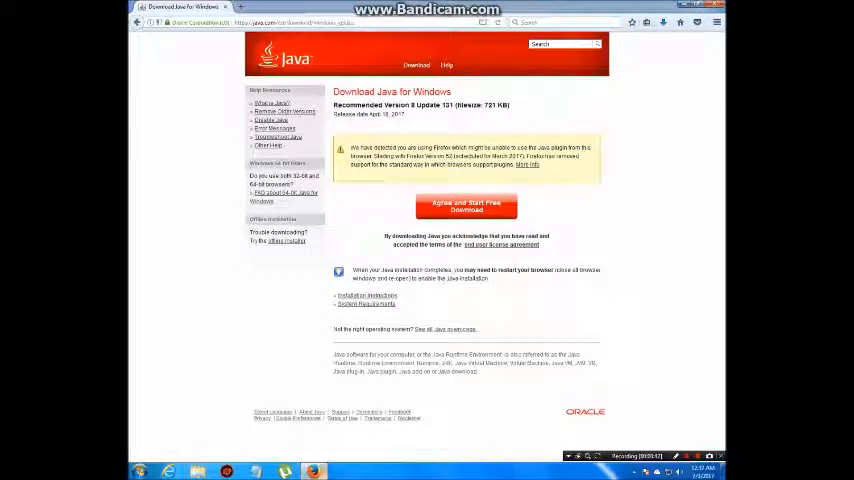
pyautogui.click(664, 22)
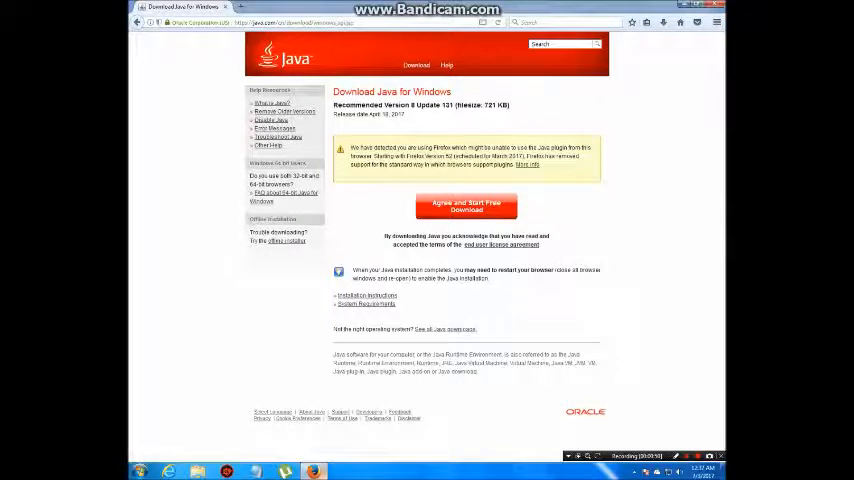
# Run the downloaded Java installer, then cancel the setup and confirm.
pyautogui.click(466, 206)
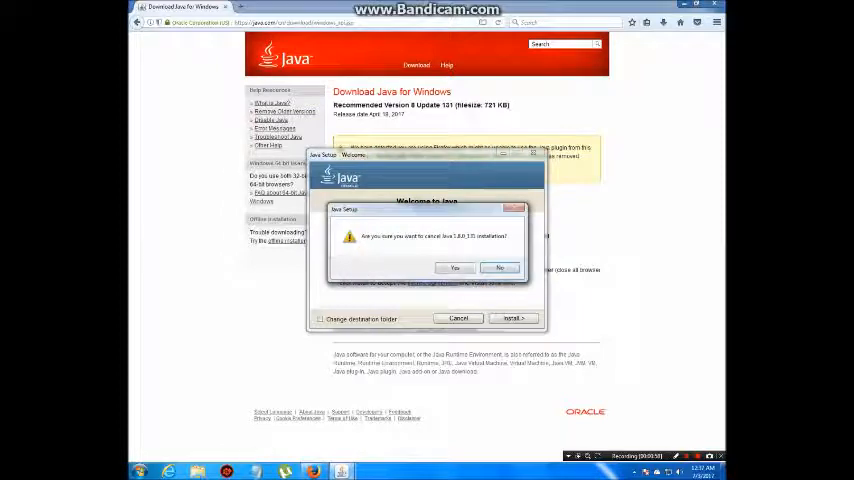
pyautogui.click(454, 268)
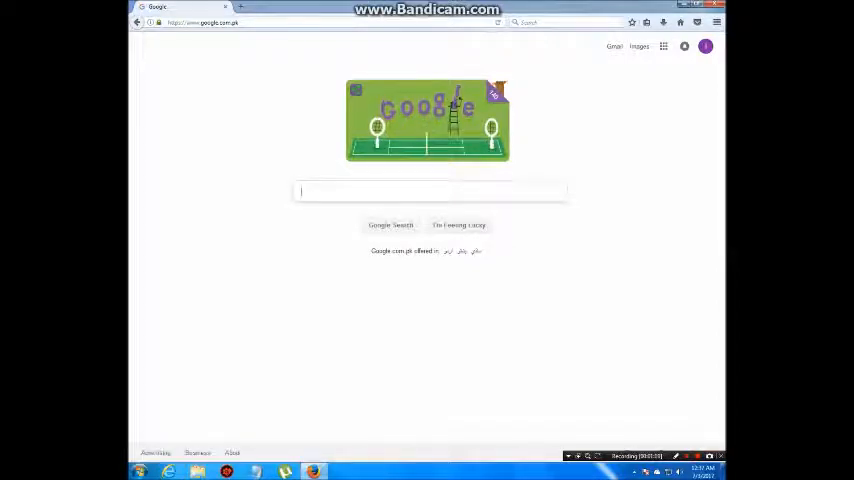
# Search The Pirate Bay for 'Minecraft 1.8' and read the Cracked Full Installer torrent's description.
pyautogui.click(430, 192)
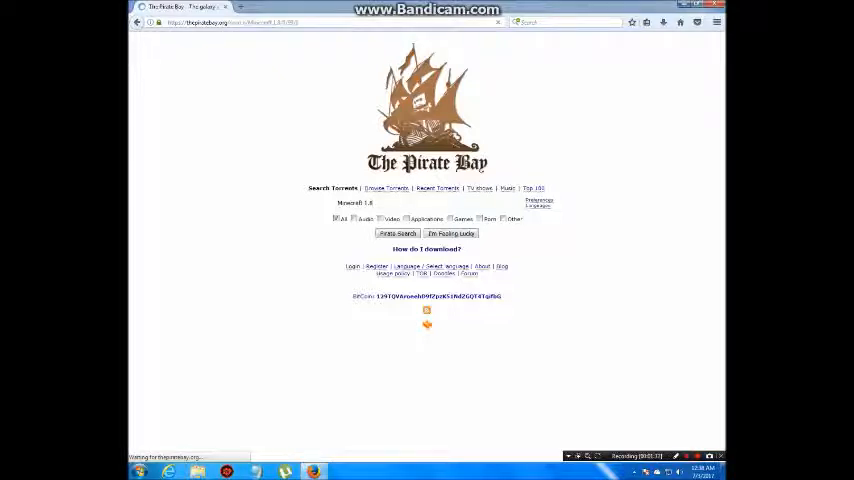
pyautogui.click(396, 232)
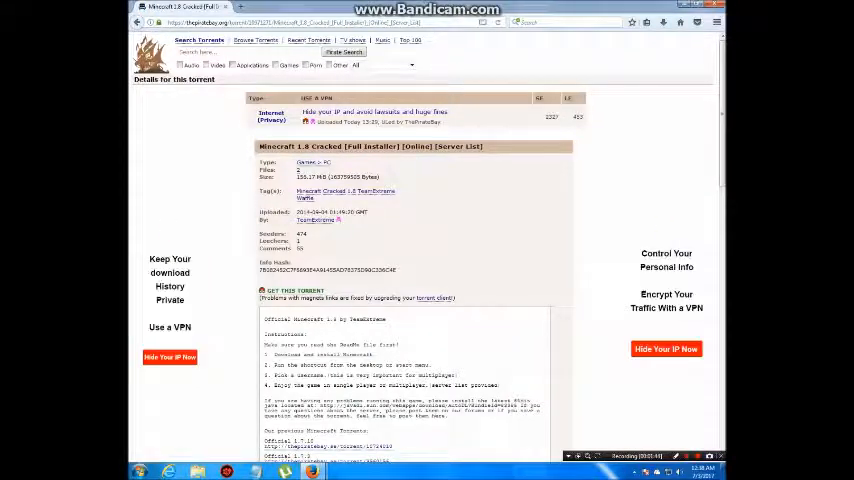
pyautogui.scroll(-3)
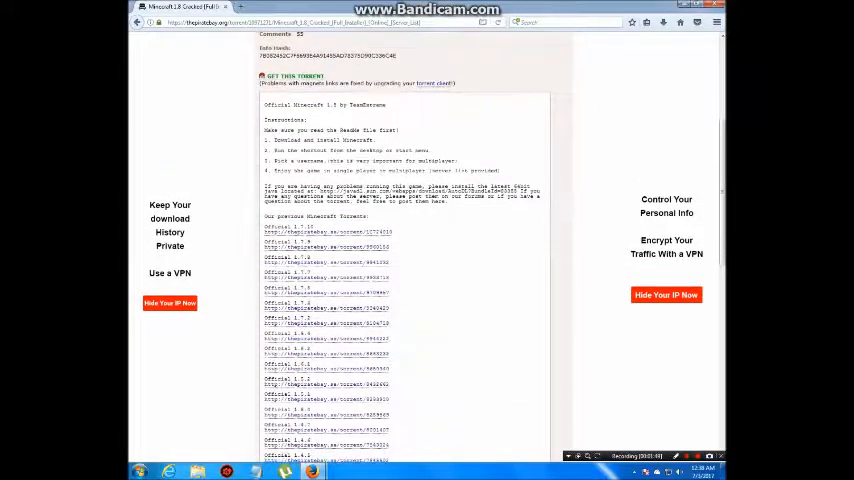
pyautogui.scroll(-3)
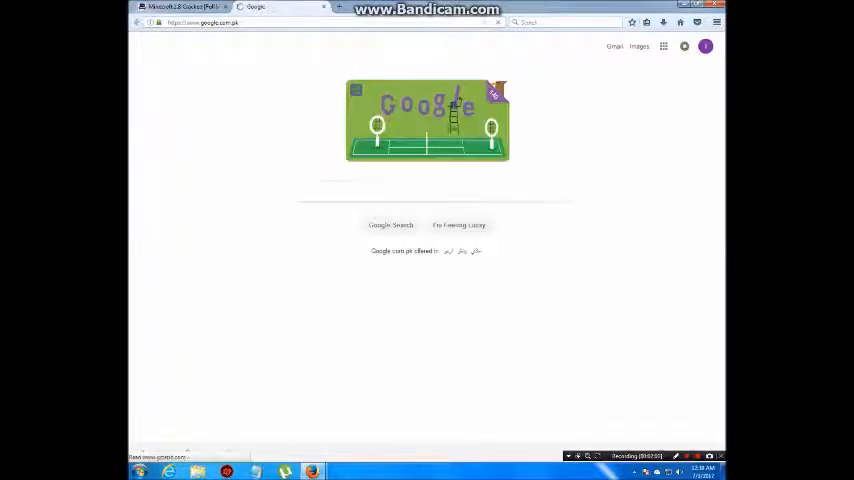
# Search 'Download Torrent', reach utorrent.com and download the uTorrent Stable 3.5.0 build.
pyautogui.write('Downloadd')
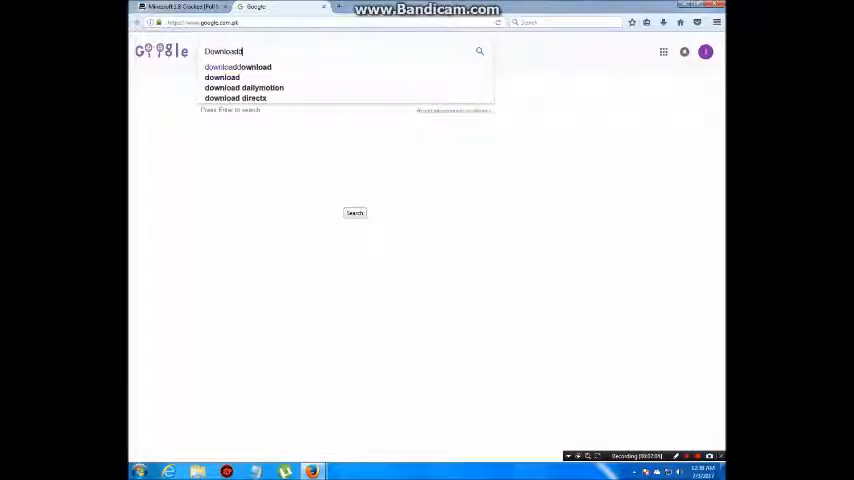
pyautogui.write('Torrent')
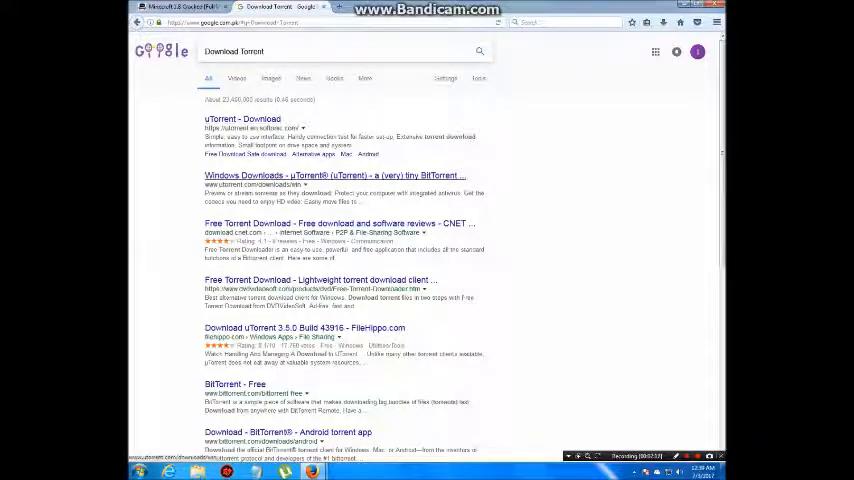
pyautogui.click(336, 176)
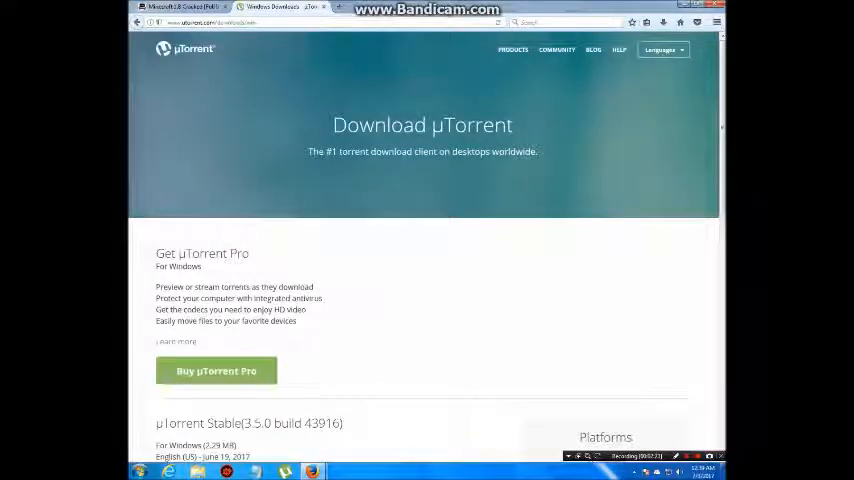
pyautogui.scroll(-3)
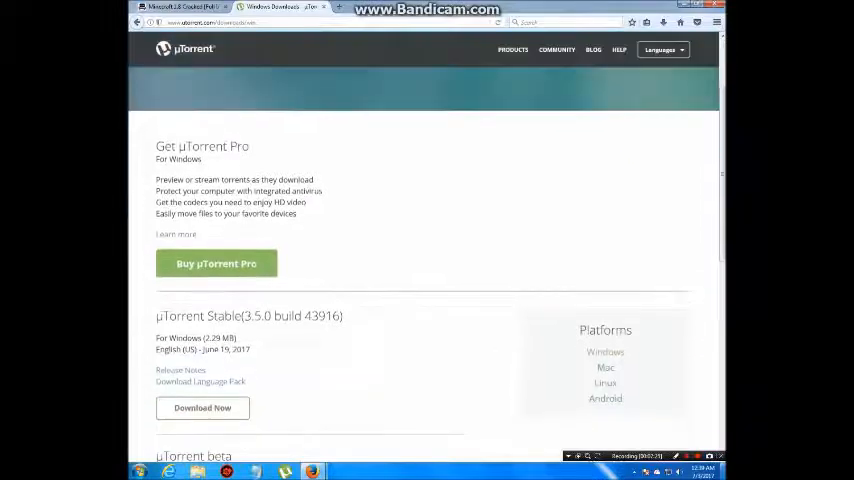
pyautogui.scroll(-3)
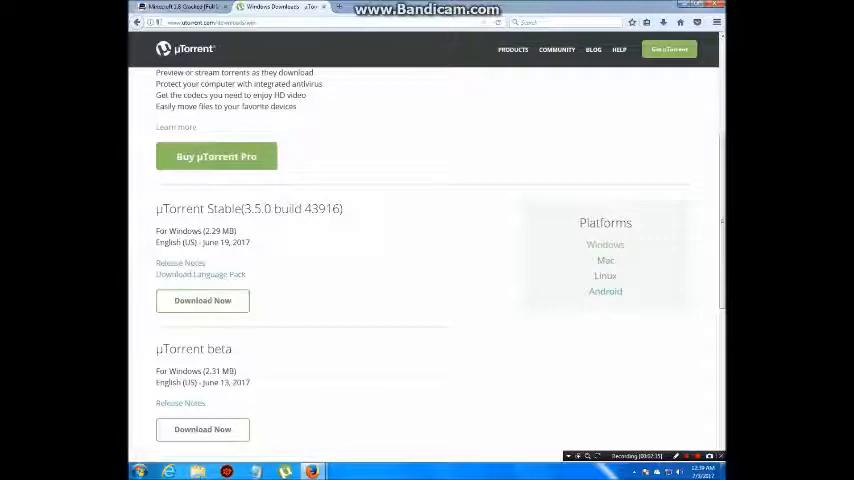
pyautogui.click(202, 300)
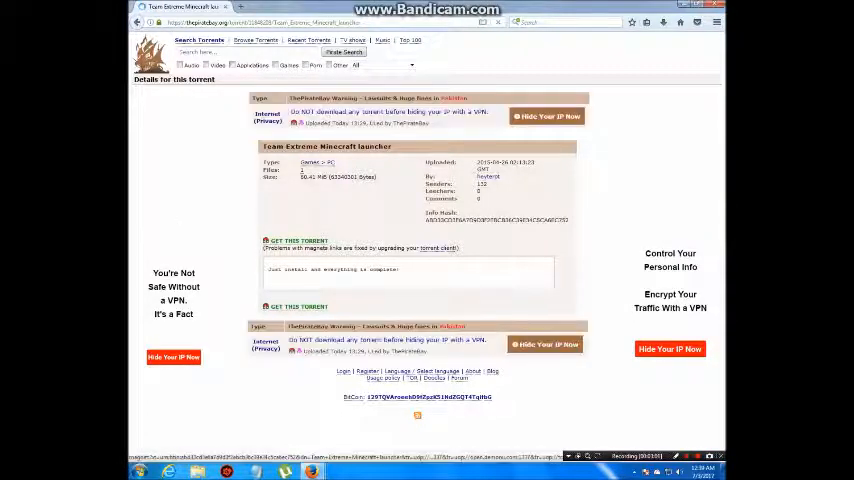
# Get the Team Extreme launcher torrent, hand it to uTorrent and confirm Add New Torrent.
pyautogui.click(296, 240)
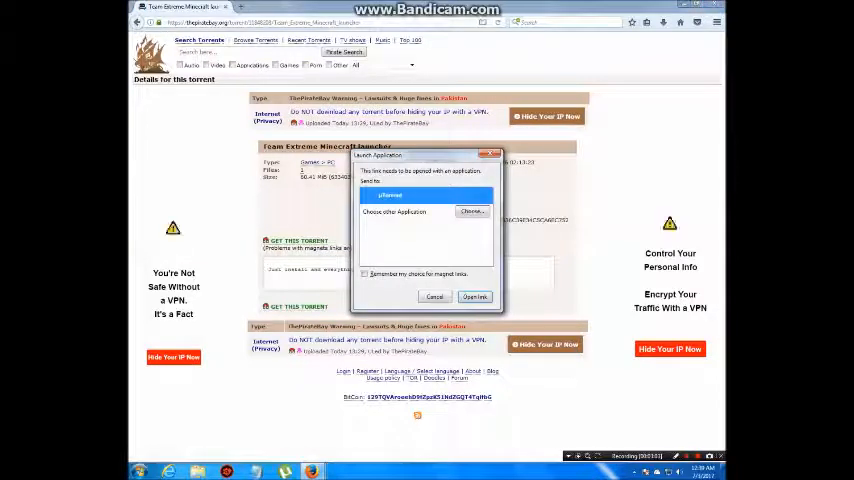
pyautogui.click(434, 296)
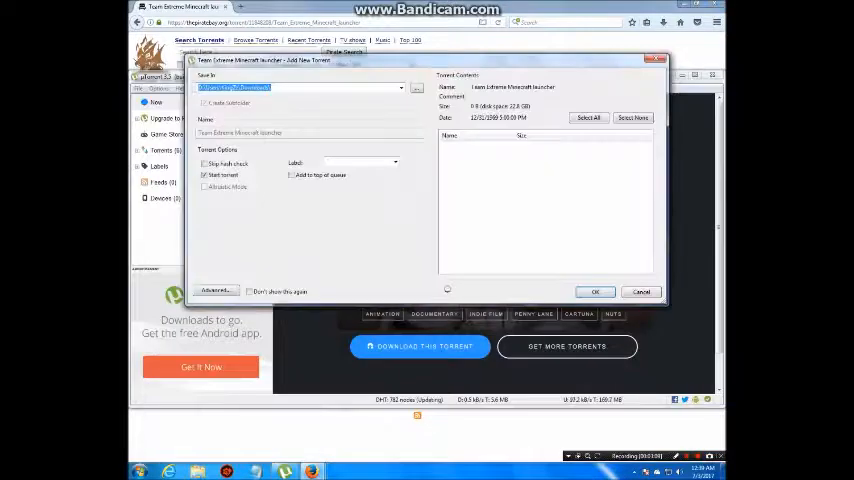
pyautogui.click(596, 292)
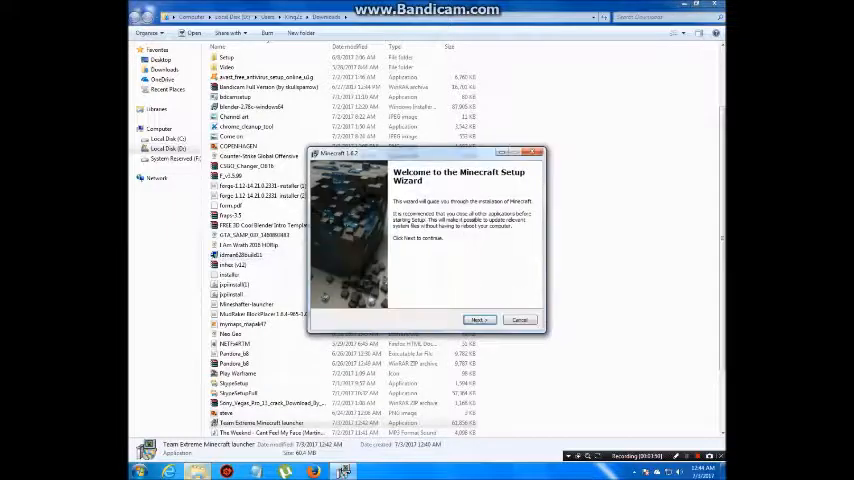
# Step through the setup wizard with default folder and desktop icon, install and confirm the prompt.
pyautogui.click(478, 320)
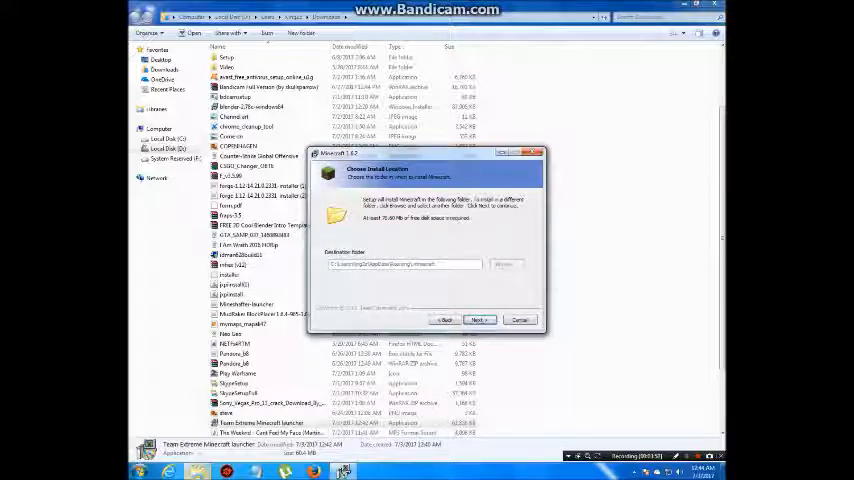
pyautogui.click(478, 320)
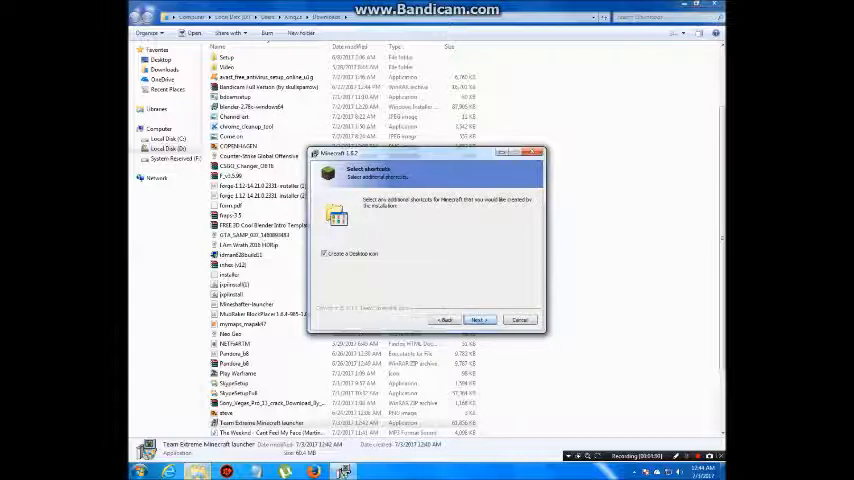
pyautogui.click(478, 320)
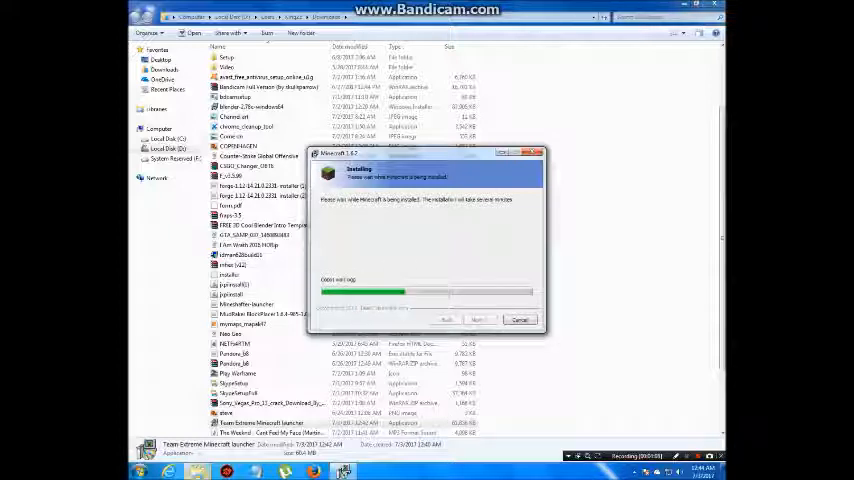
pyautogui.click(520, 320)
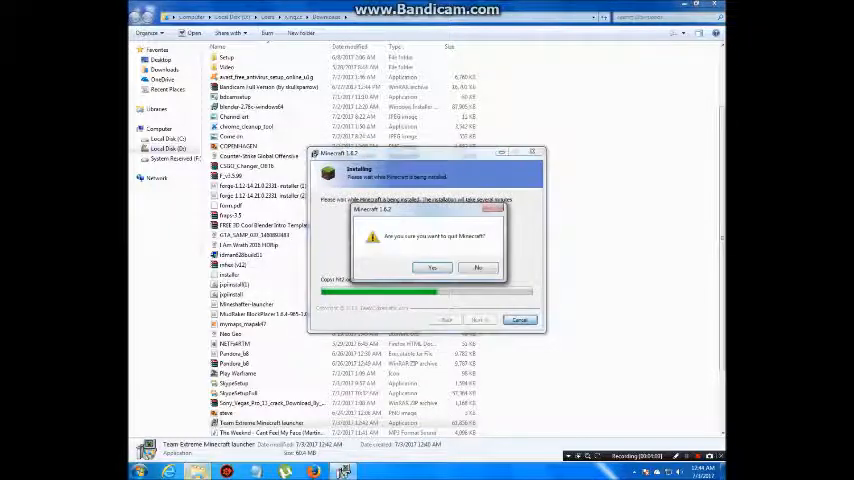
pyautogui.click(478, 268)
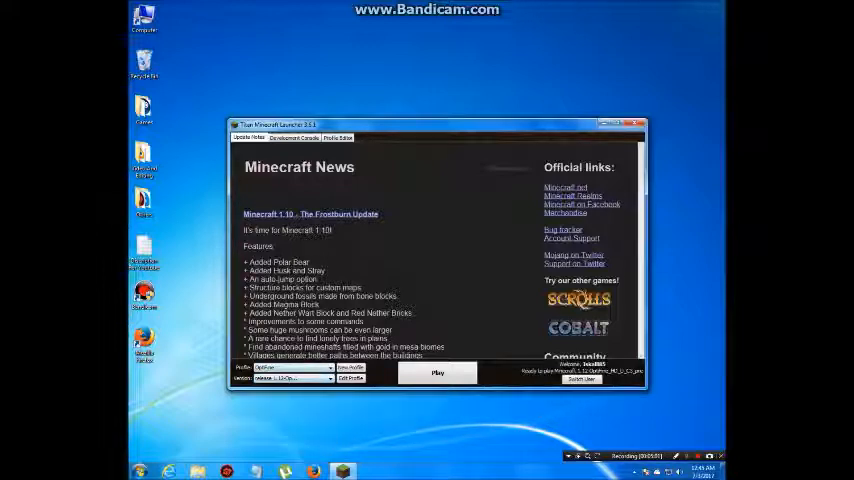
# Choose the launcher profile and launch Minecraft with Play.
pyautogui.click(438, 372)
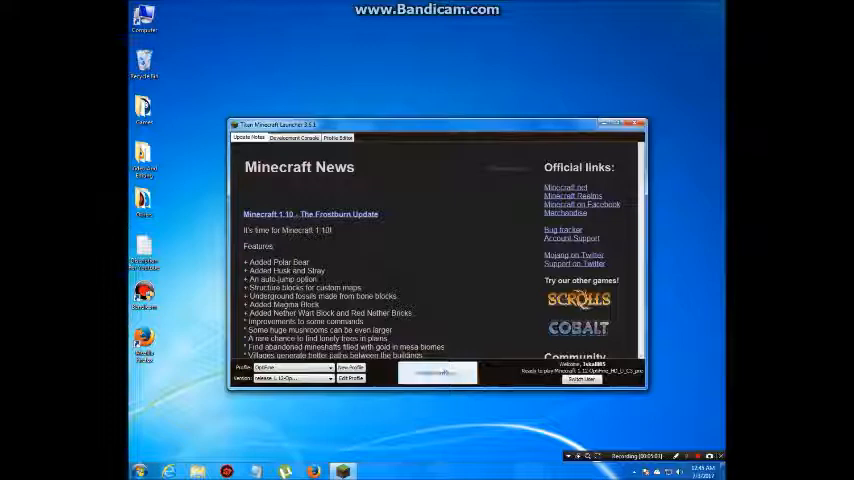
pyautogui.click(436, 372)
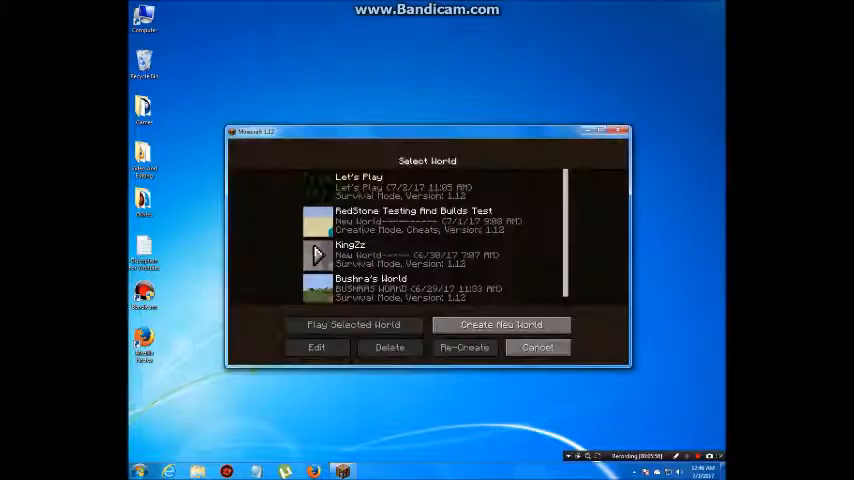
# Leave Select World, view the Multiplayer server list and return to the title menu.
pyautogui.click(536, 348)
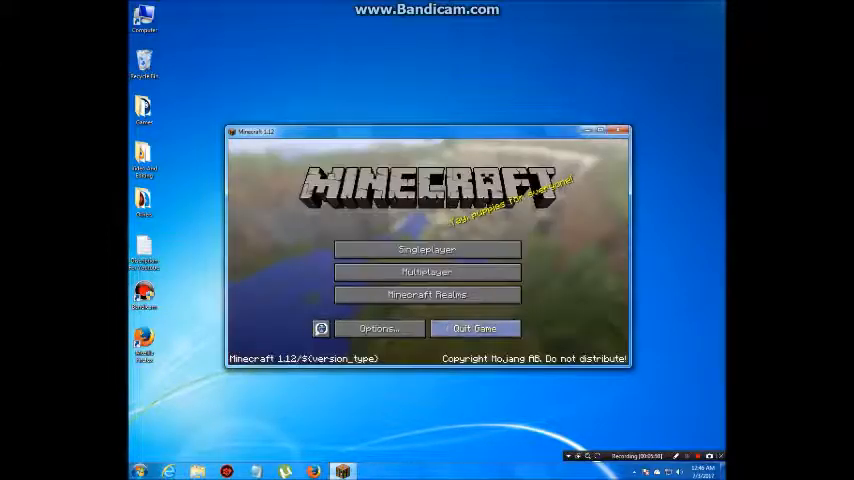
pyautogui.click(428, 272)
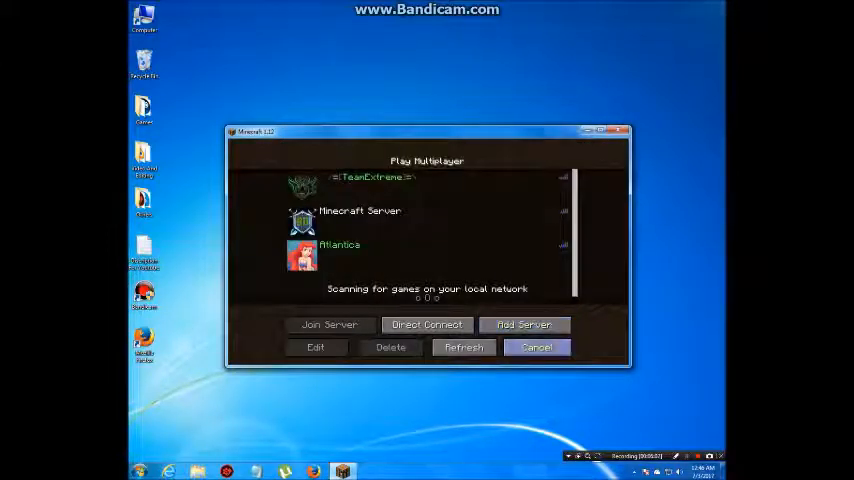
pyautogui.click(536, 348)
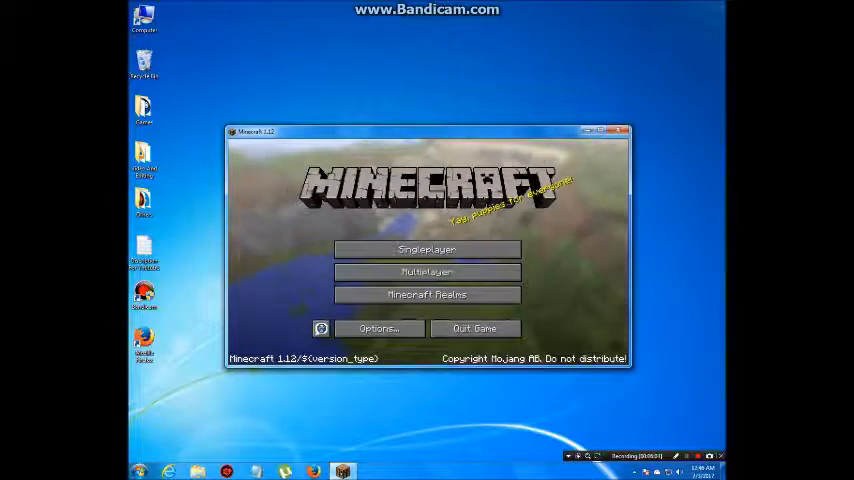